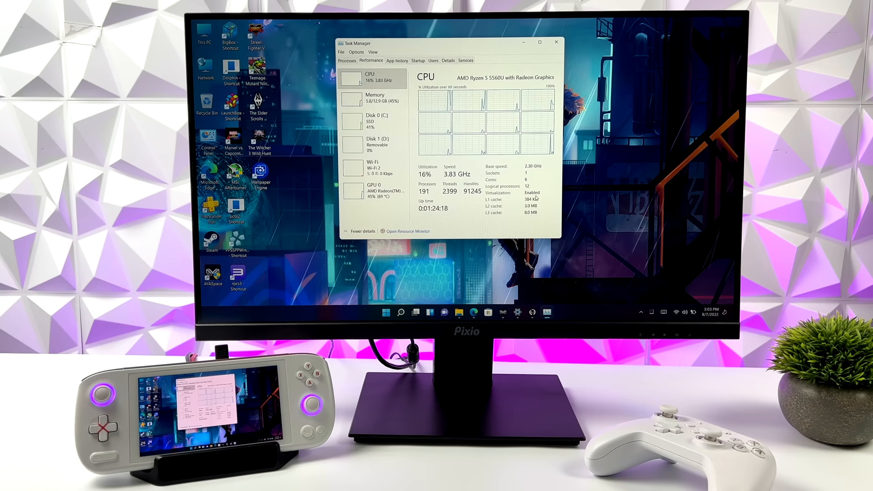
Close the Microsoft Store home page to reveal the recent items and top apps panel
click(375, 97)
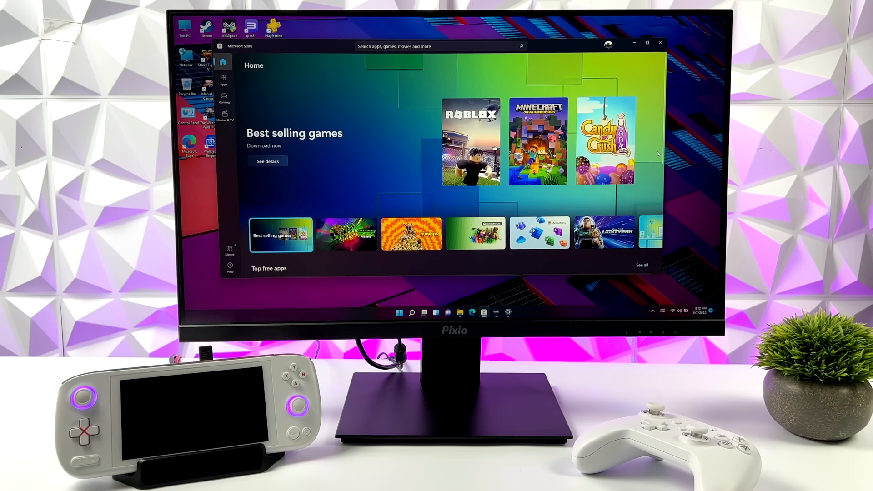
click(413, 312)
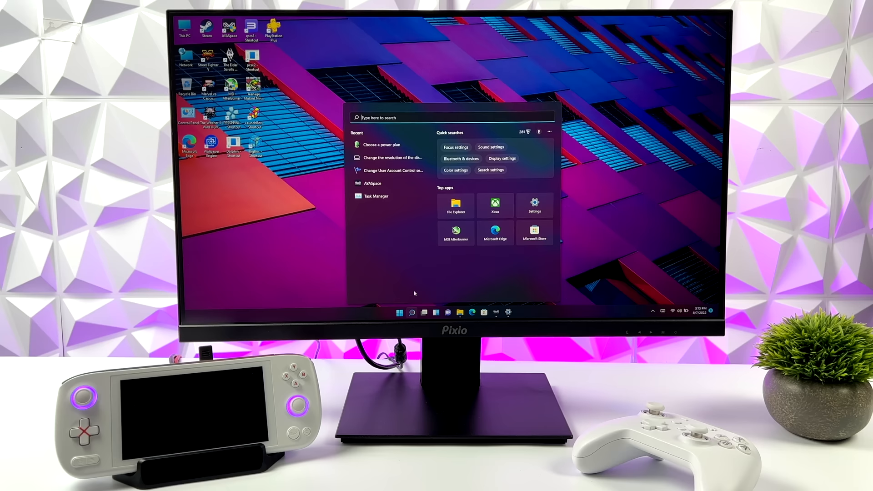